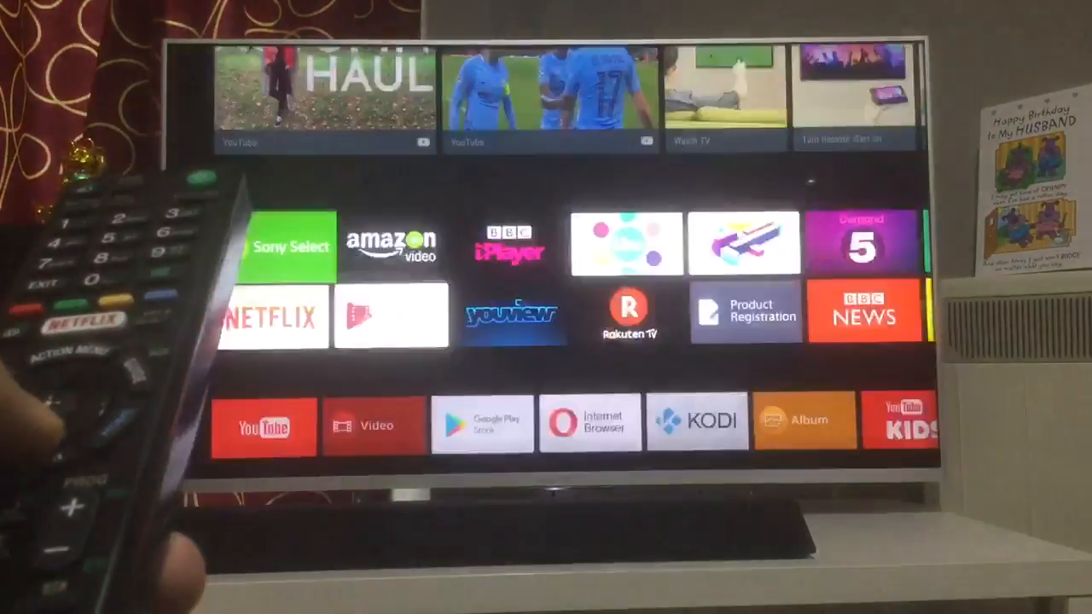
scroll(down, 3)
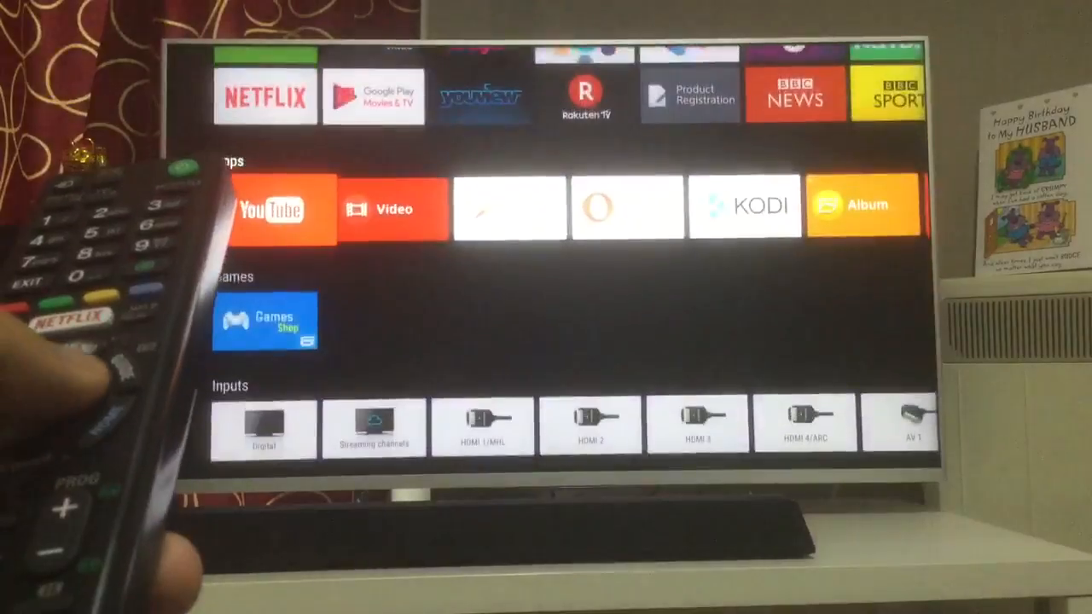